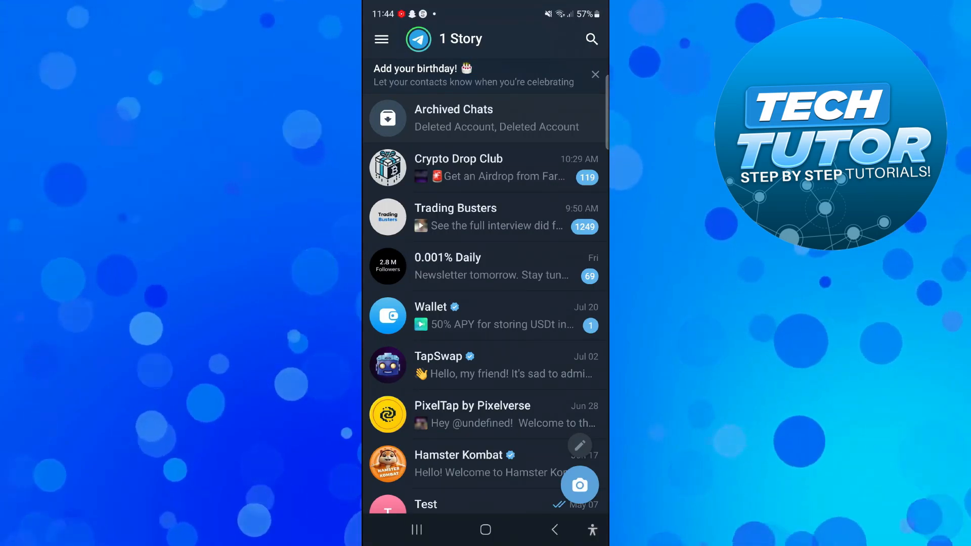
Step: Reveal Telegram's main side menu from the chat list
click(382, 40)
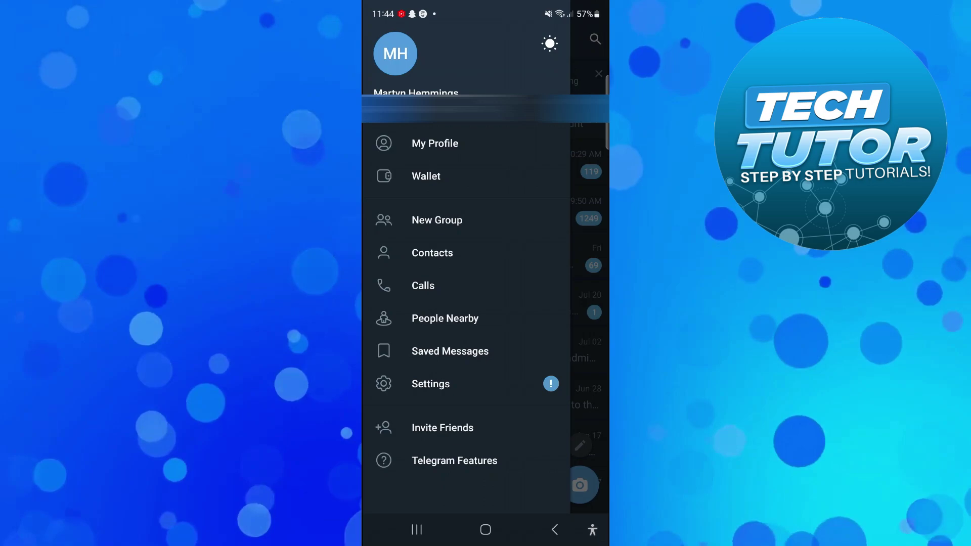
Step: From Invite Friends, copy the Telegram invite message and download link via Share Telegram
click(442, 427)
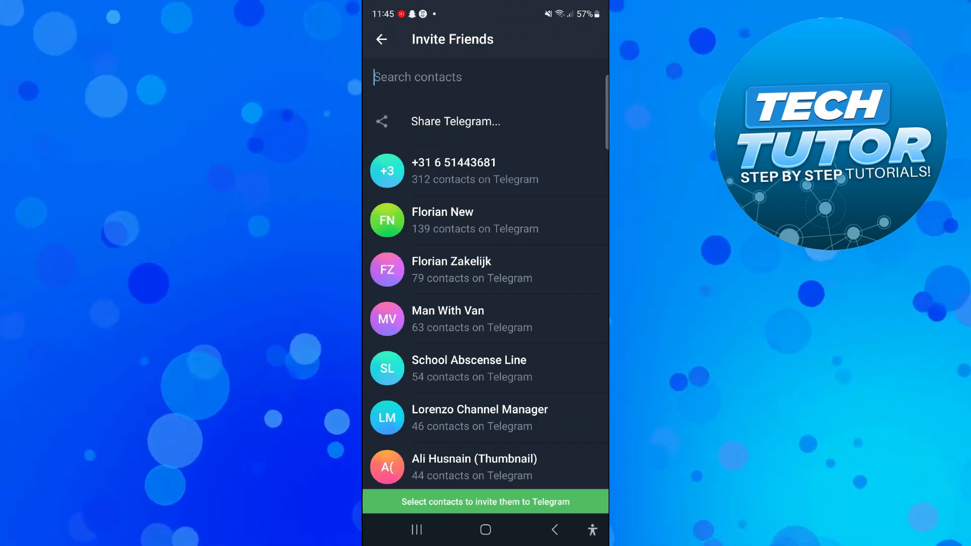
click(455, 121)
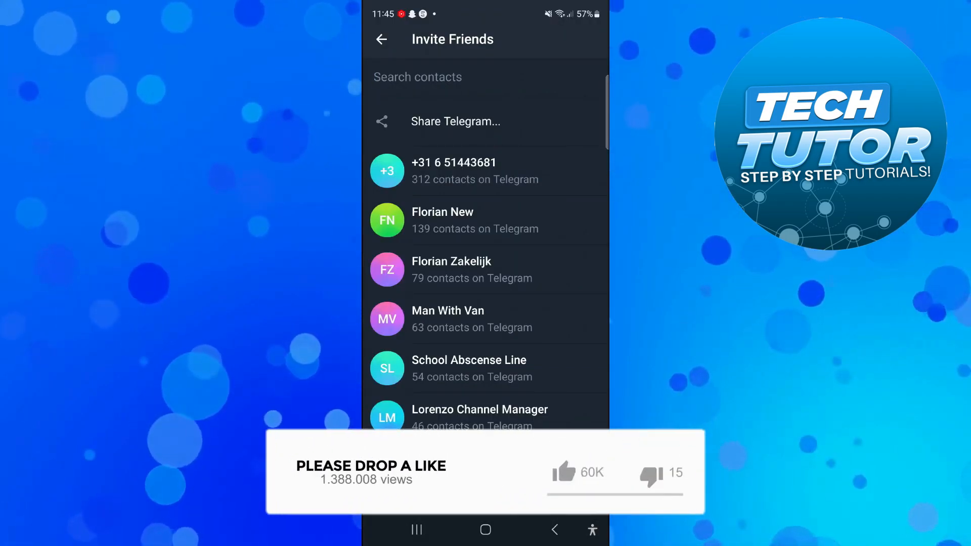
click(563, 473)
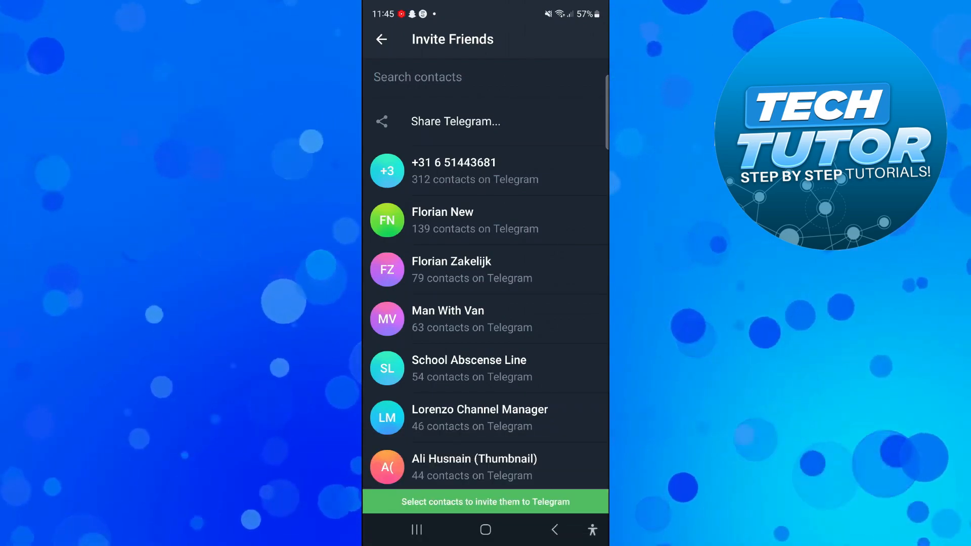
Step: Start a new Gmail draft and paste the copied invite message into its body
click(455, 121)
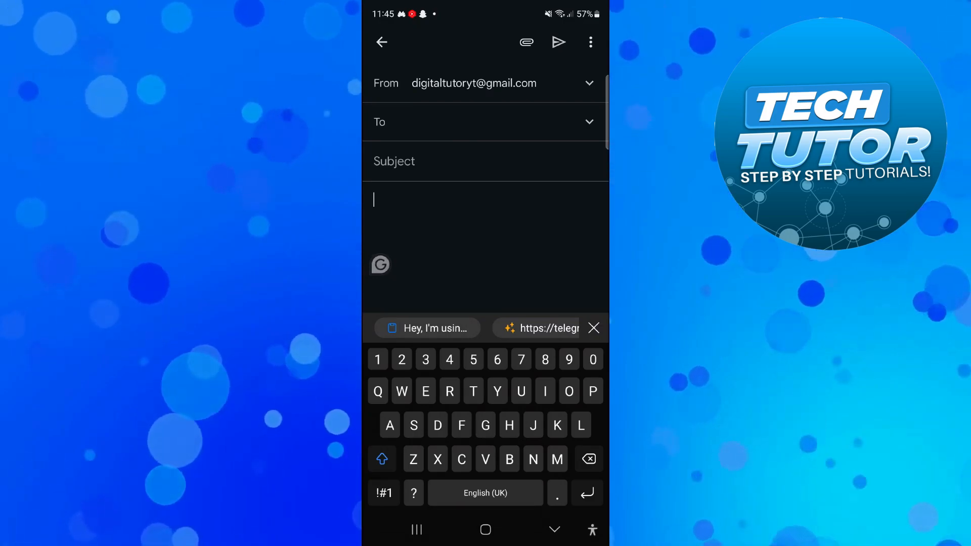
click(427, 327)
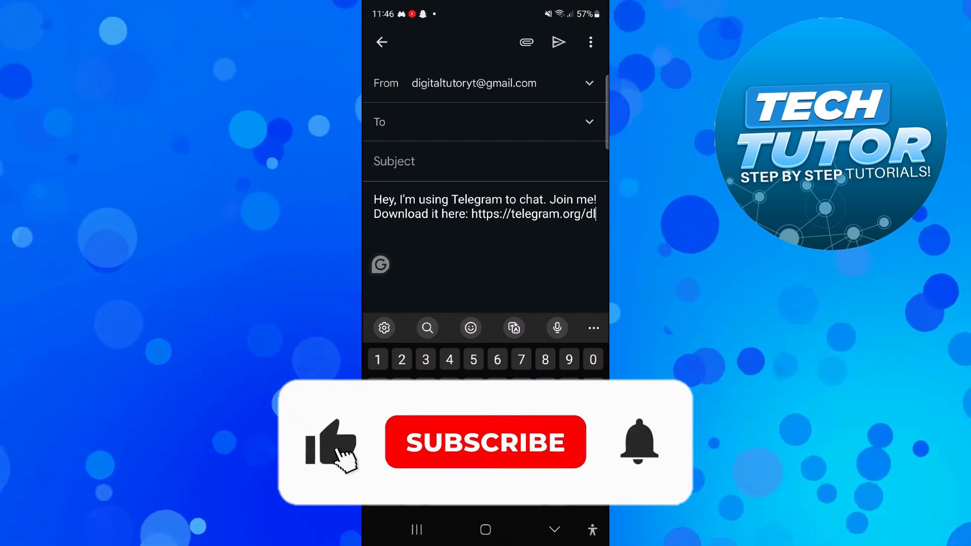
click(485, 442)
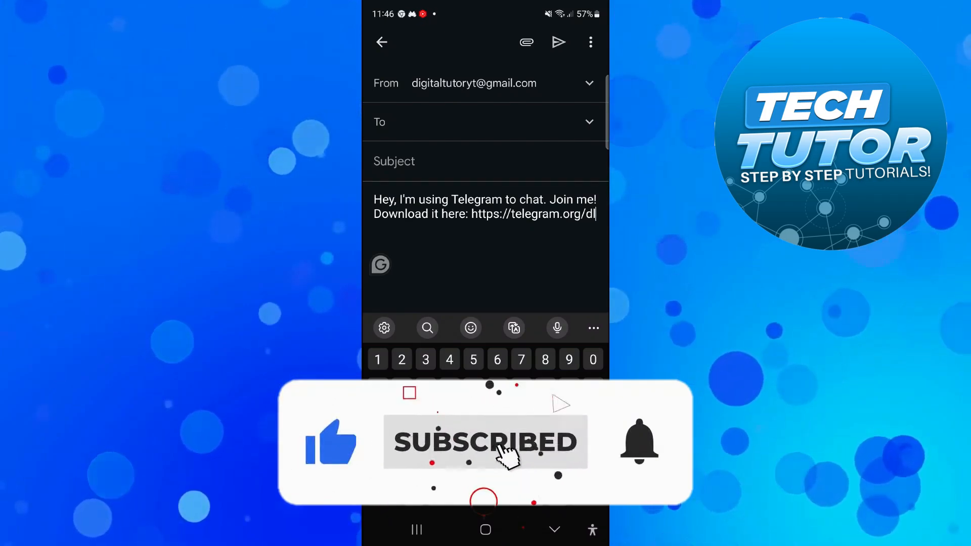